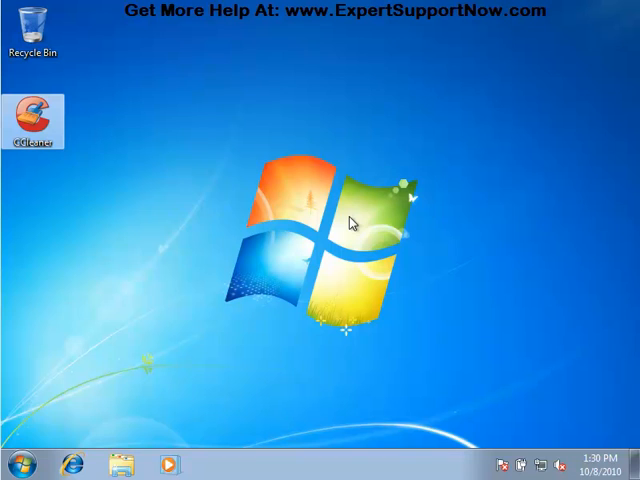
mouse_move(203, 170)
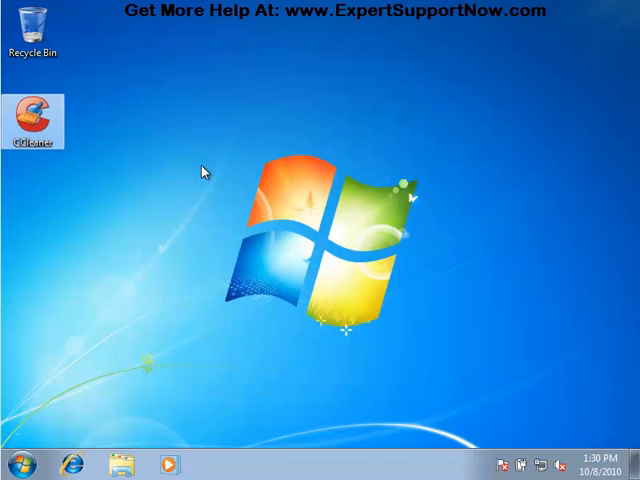
mouse_move(128, 120)
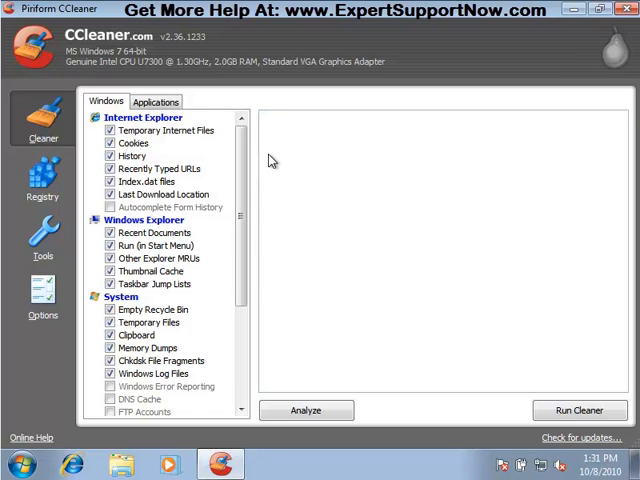
mouse_move(266, 167)
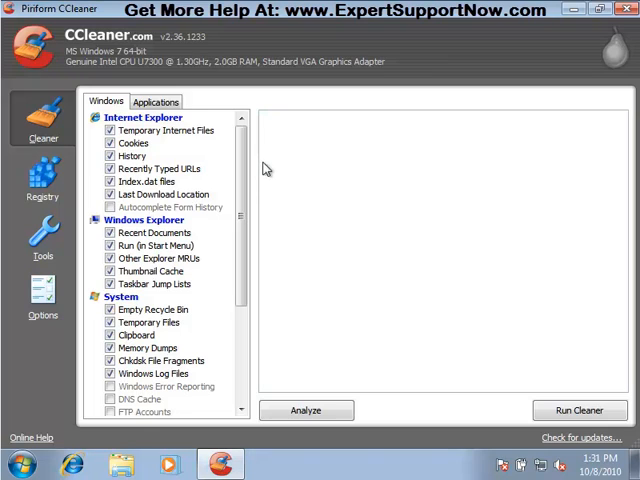
mouse_move(160, 150)
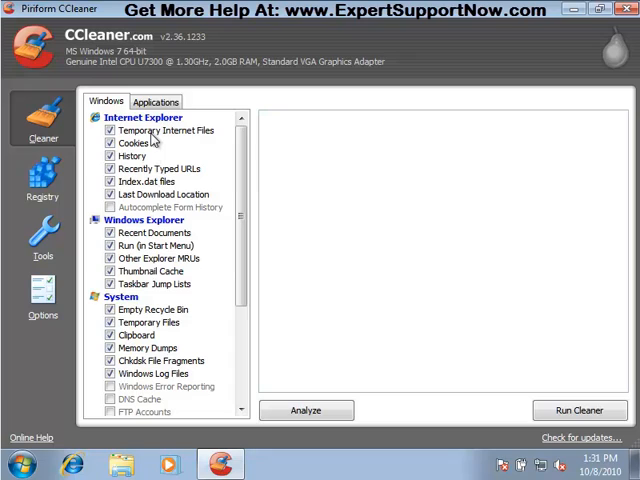
mouse_move(143, 155)
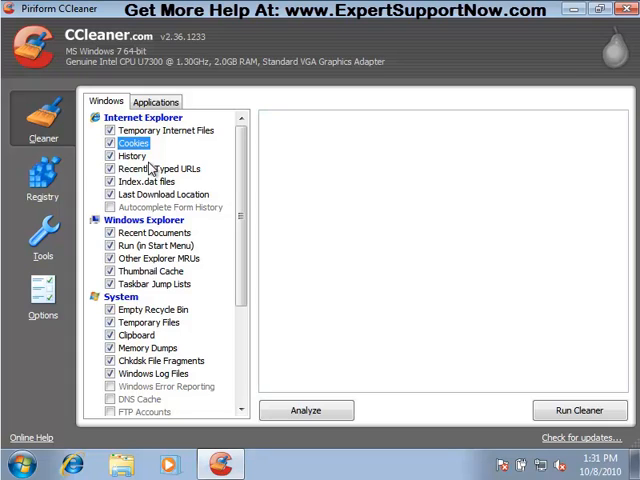
mouse_move(120, 198)
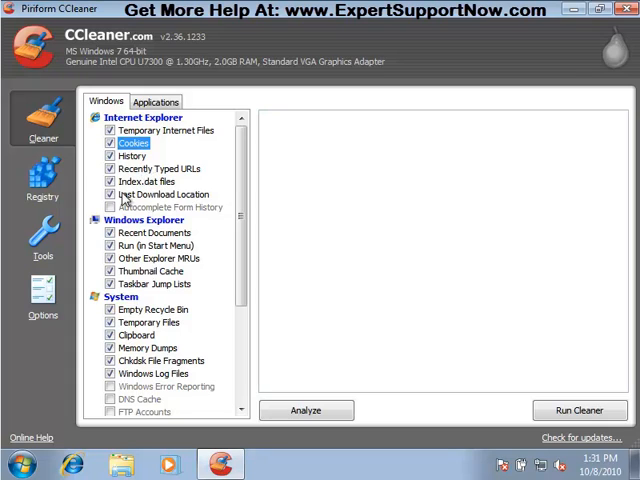
left_click(163, 194)
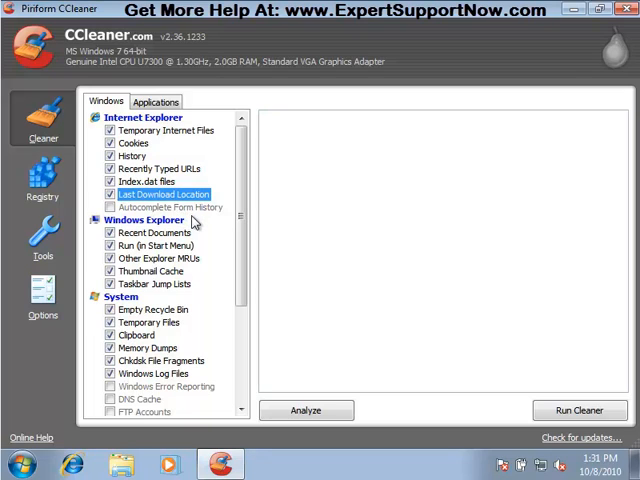
left_click(170, 207)
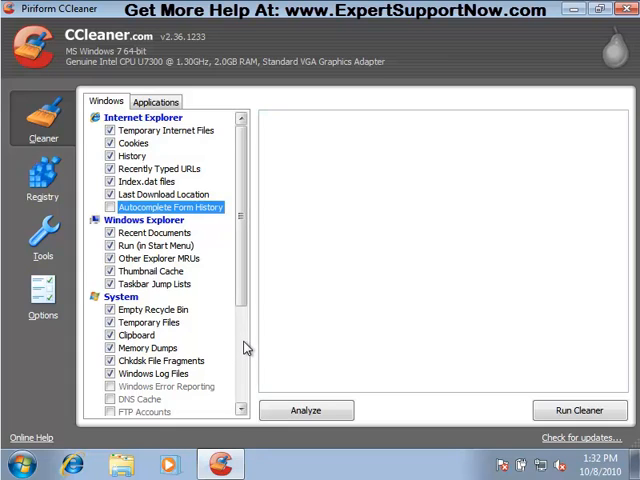
scroll("down", 3)
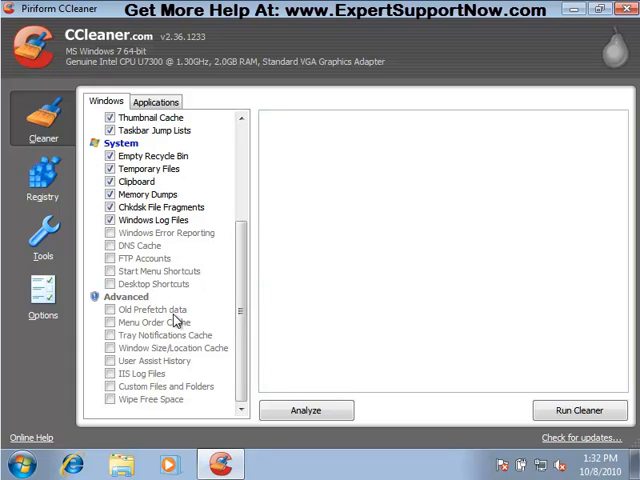
mouse_move(252, 156)
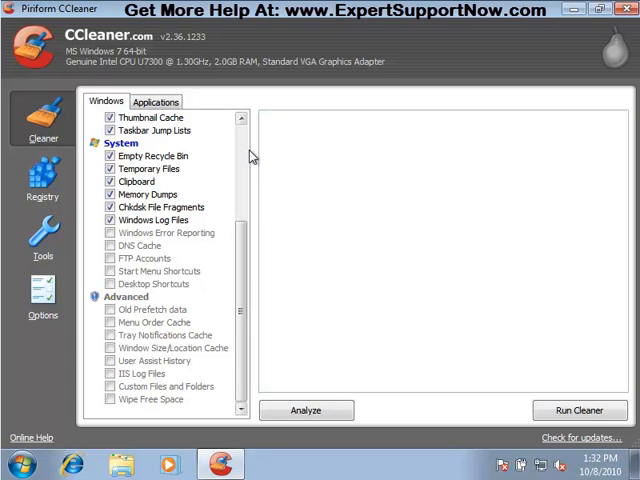
scroll("up", 3)
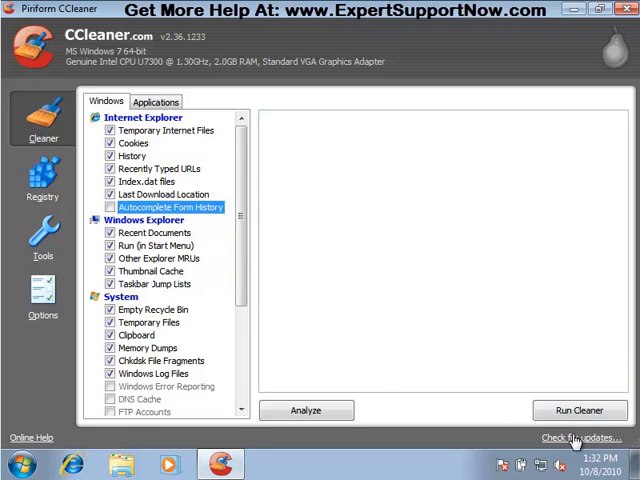
Run the cleaner and confirm deleting 12.2 MB of Internet Explorer, thumbnail and log files
left_click(578, 410)
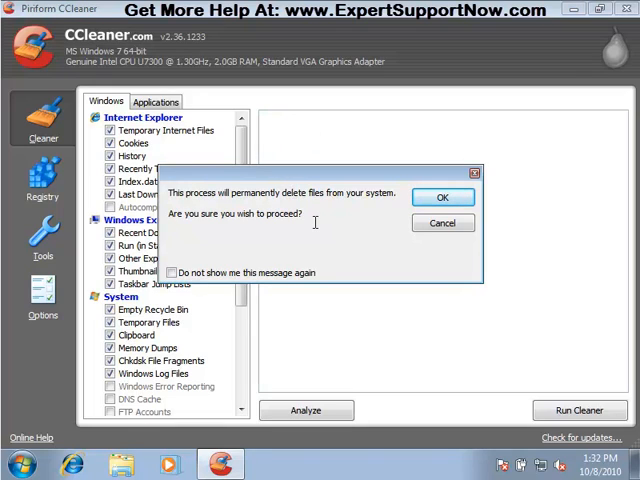
mouse_move(443, 196)
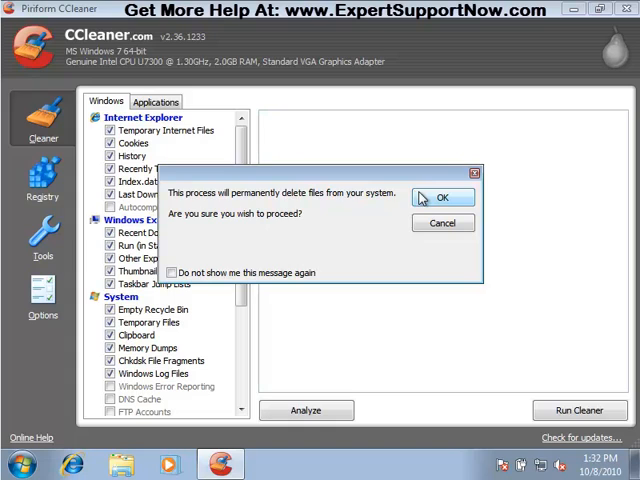
left_click(444, 196)
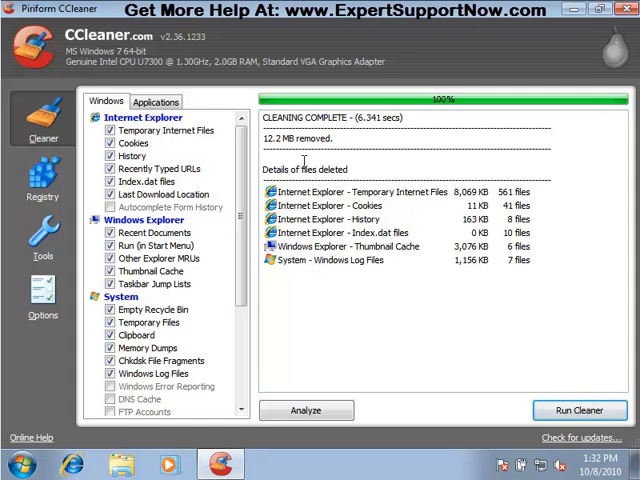
mouse_move(352, 252)
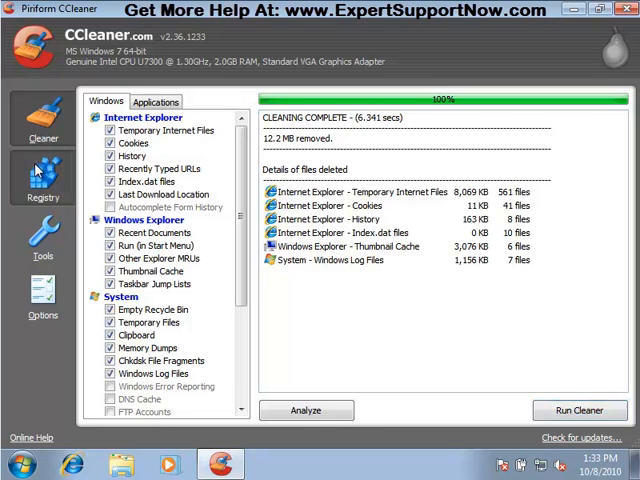
View the Registry integrity checklist, then close CCleaner to reveal the Windows 7 desktop
left_click(43, 180)
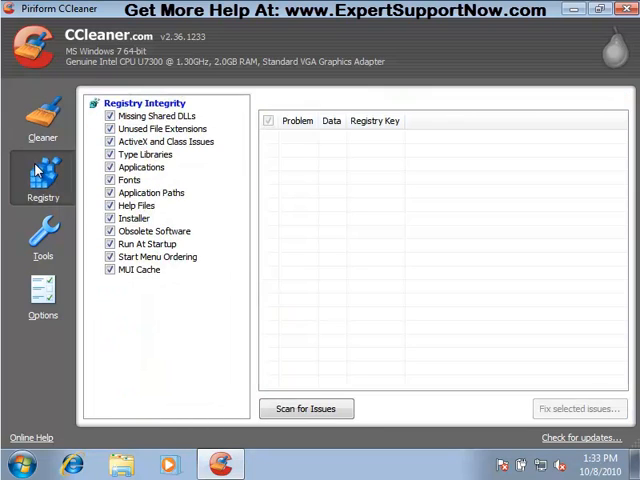
mouse_move(440, 246)
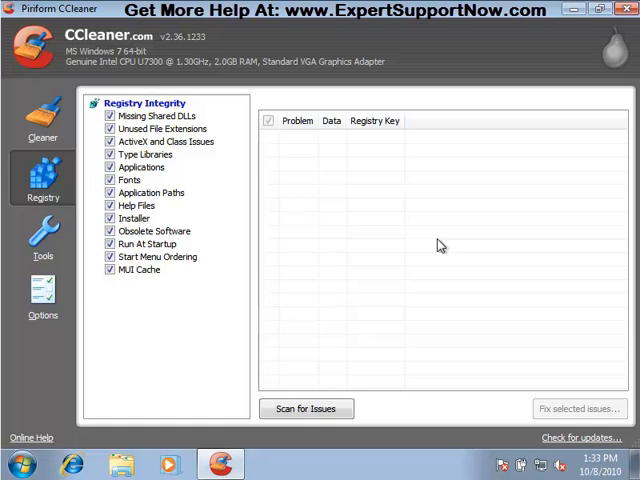
mouse_move(590, 44)
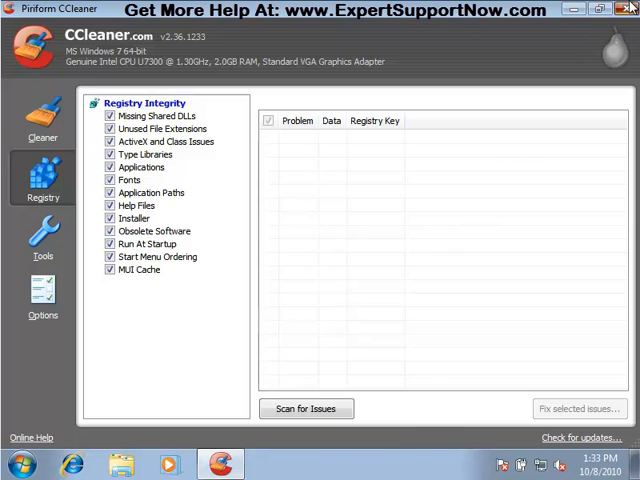
left_click(628, 9)
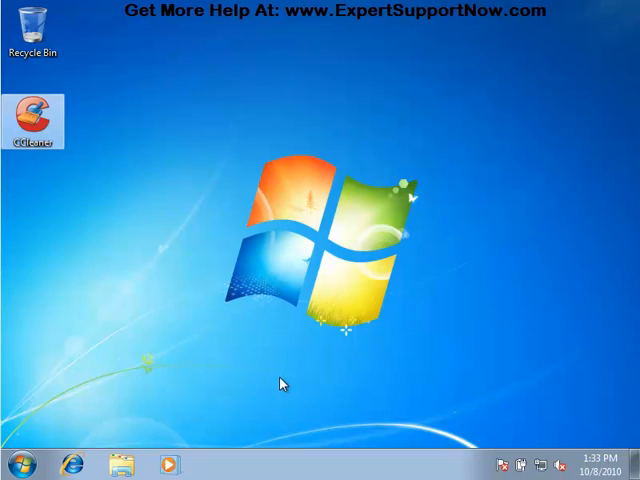